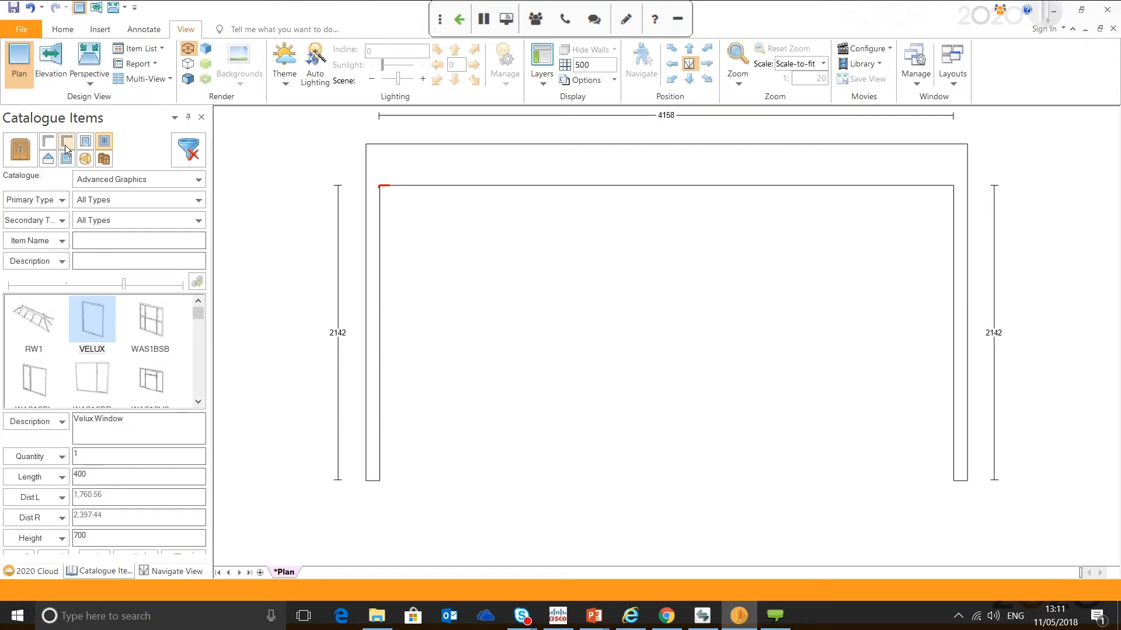
Show the walls catalogue category listing Virtual Wall Double and Virtual Wall Single
{"action": "left_click", "coordinate": [66, 140]}
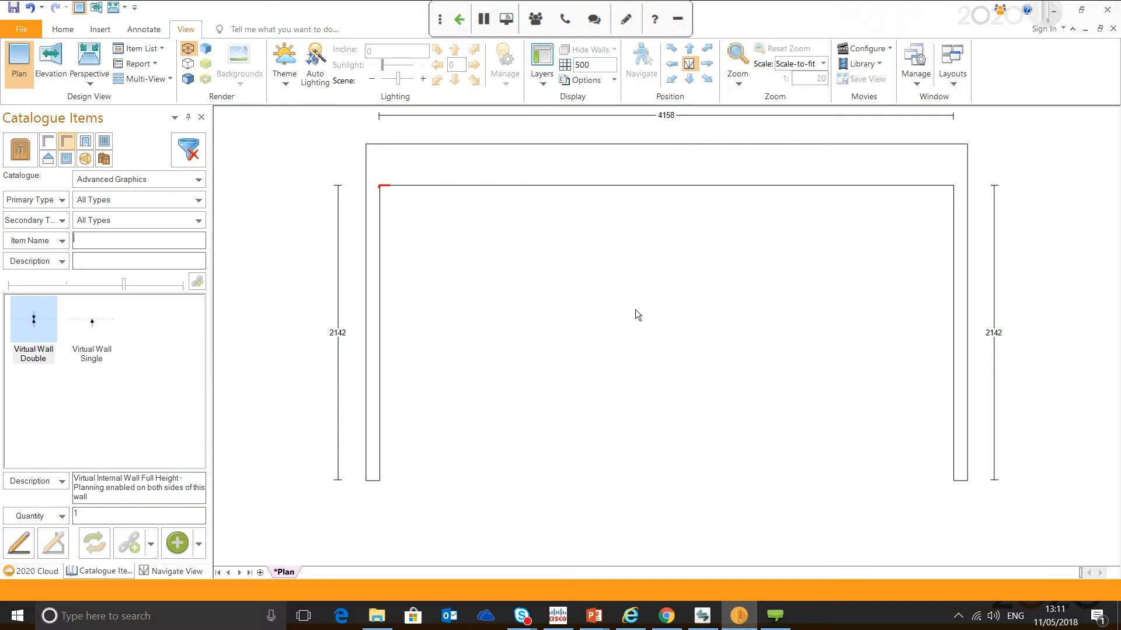
{"action": "mouse_move", "coordinate": [771, 147]}
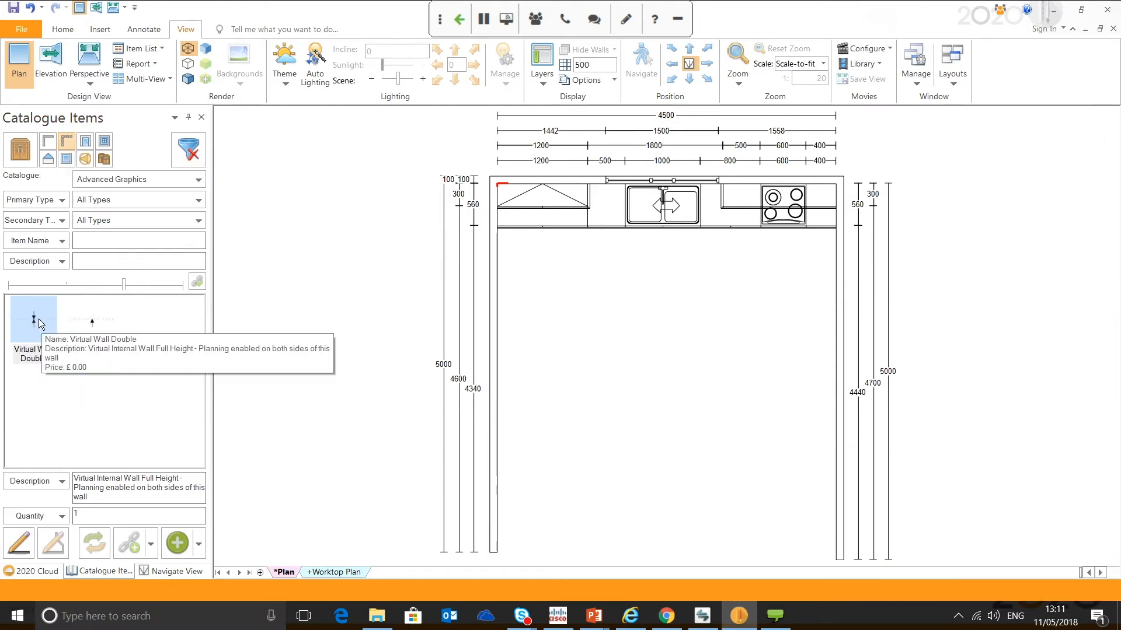
Place a Virtual Wall Double down the room centre and switch the catalogue to kitchen units
{"action": "left_click", "coordinate": [33, 318]}
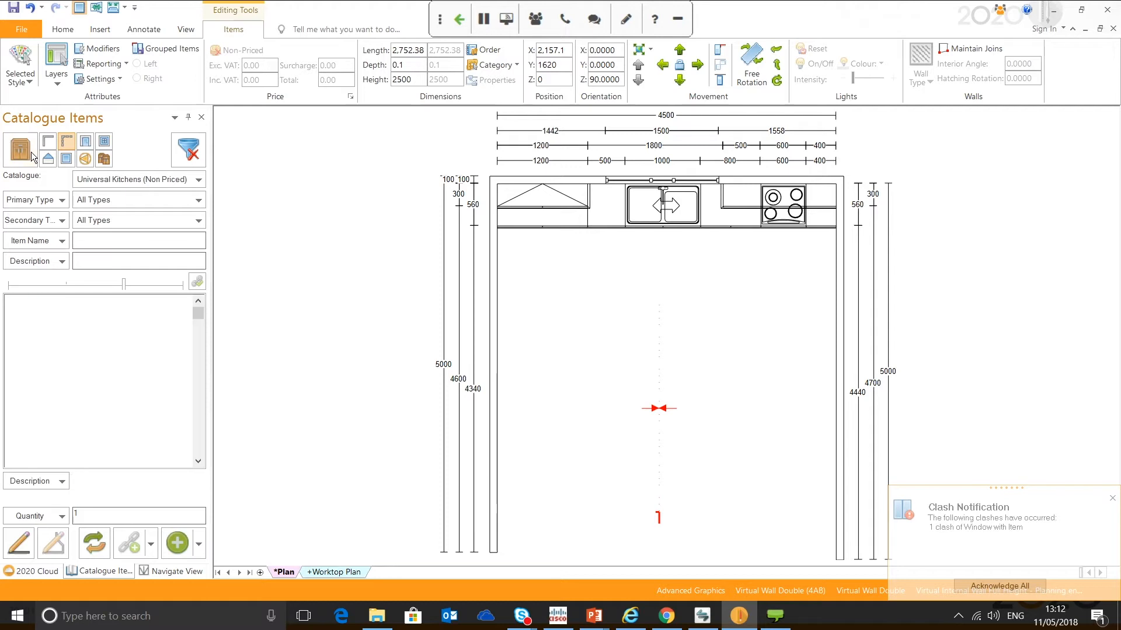
{"action": "left_click", "coordinate": [19, 149]}
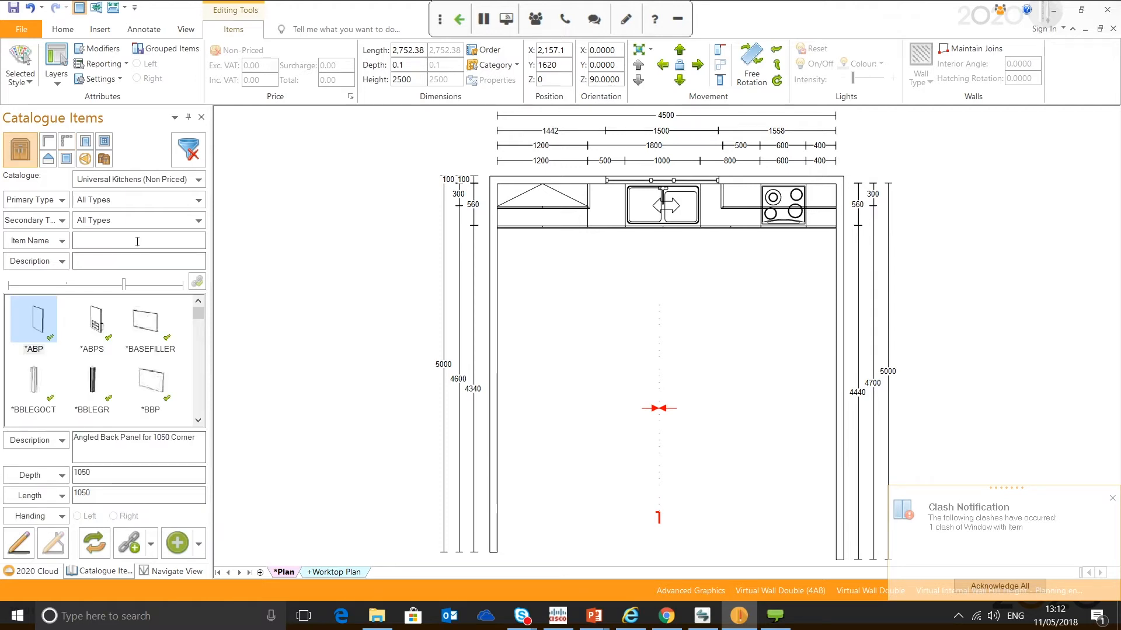
Filter items with 'b1' and place four 1000mm B100/B100V4060 base units as an island, two per wall side
{"action": "type", "text": "b10"}
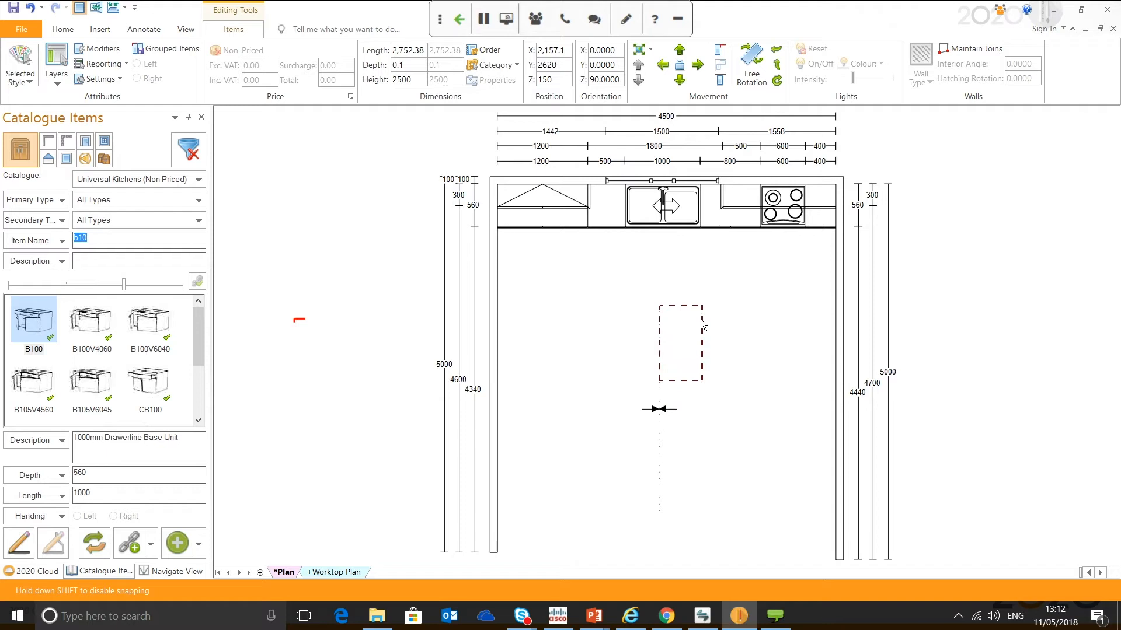
{"action": "left_click", "coordinate": [680, 325]}
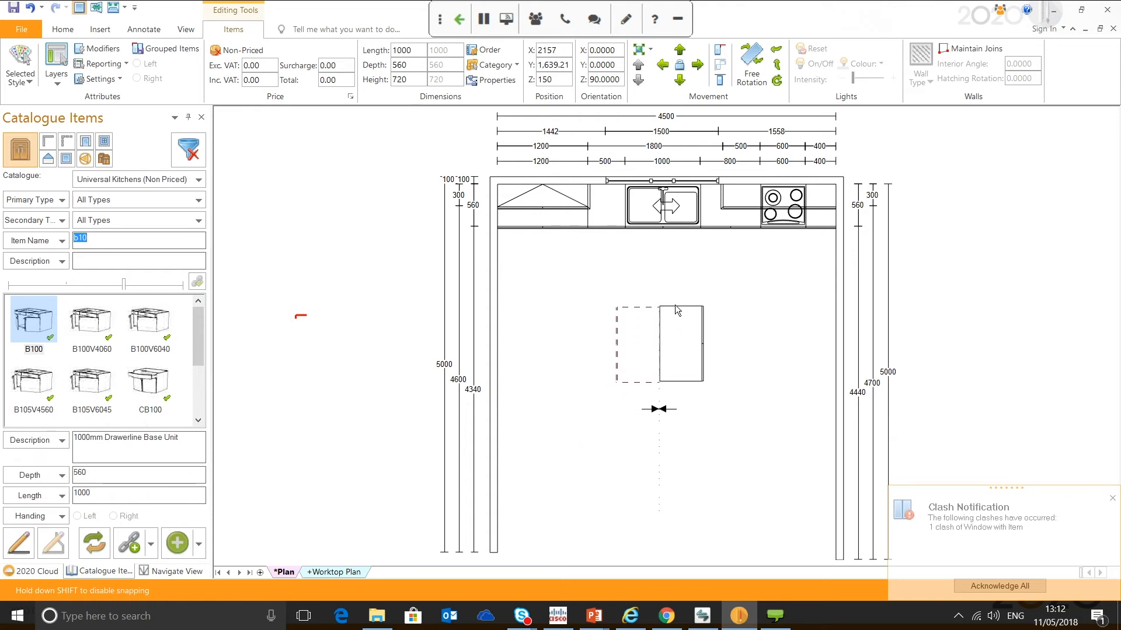
{"action": "left_click", "coordinate": [657, 343]}
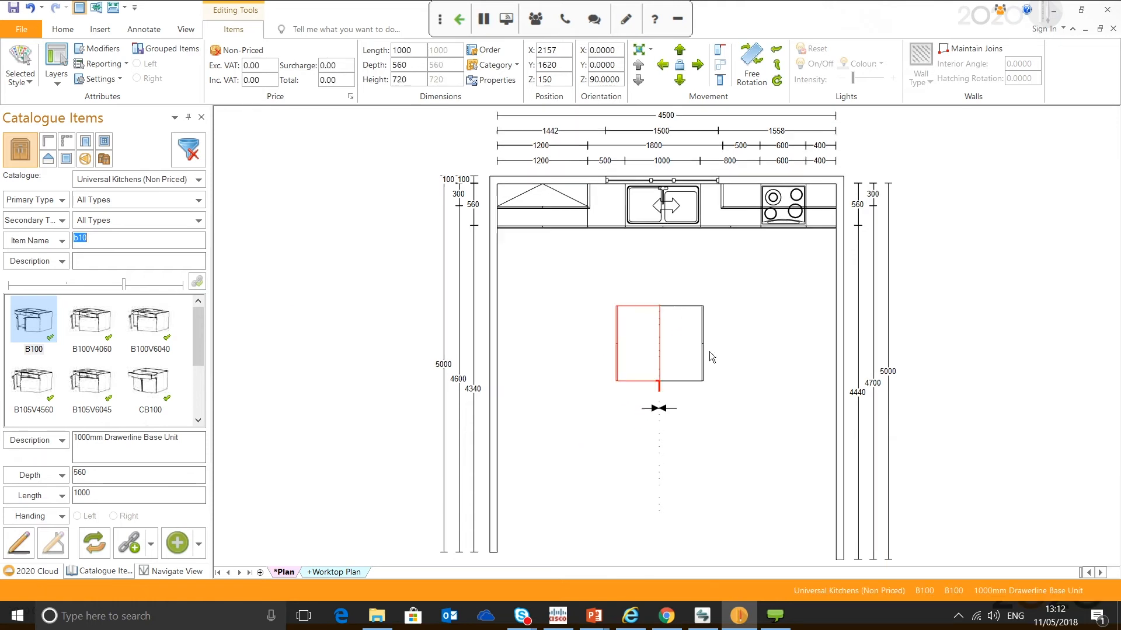
{"action": "left_click", "coordinate": [186, 29]}
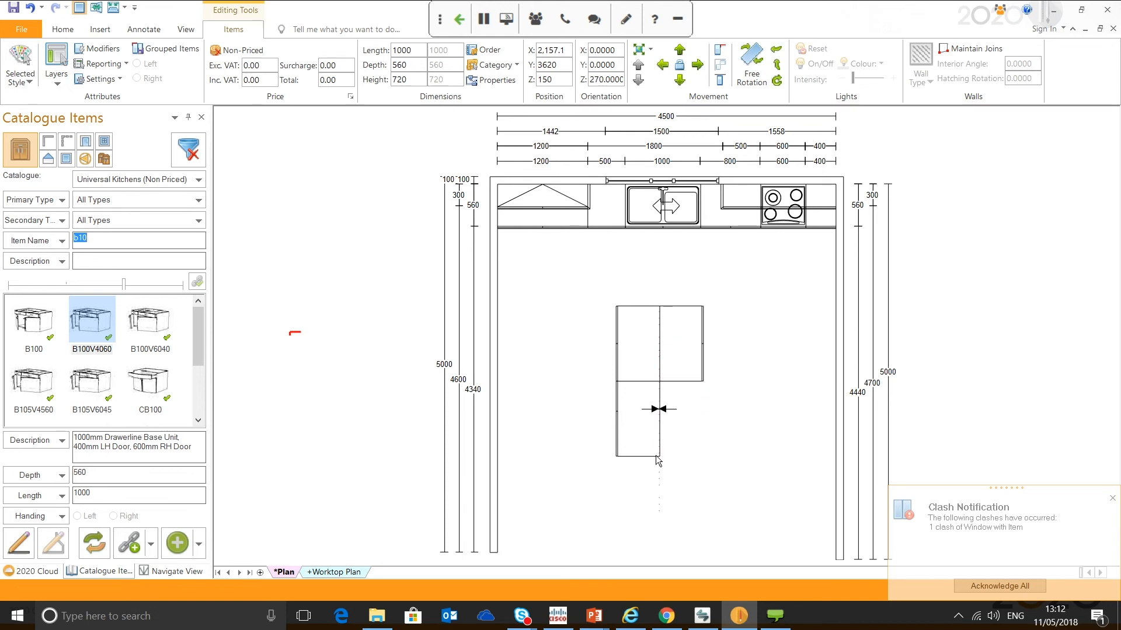
{"action": "left_click", "coordinate": [185, 29]}
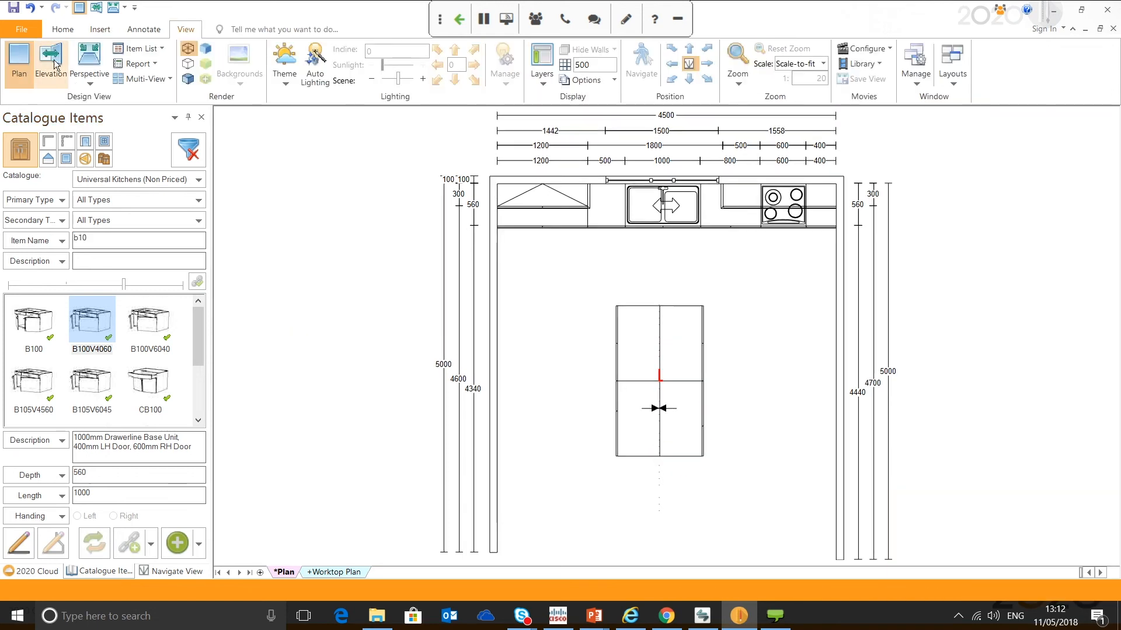
View elevations of Wall 1, Virtual Wall 4 A and 4 B, then return to the plan
{"action": "left_click", "coordinate": [50, 62]}
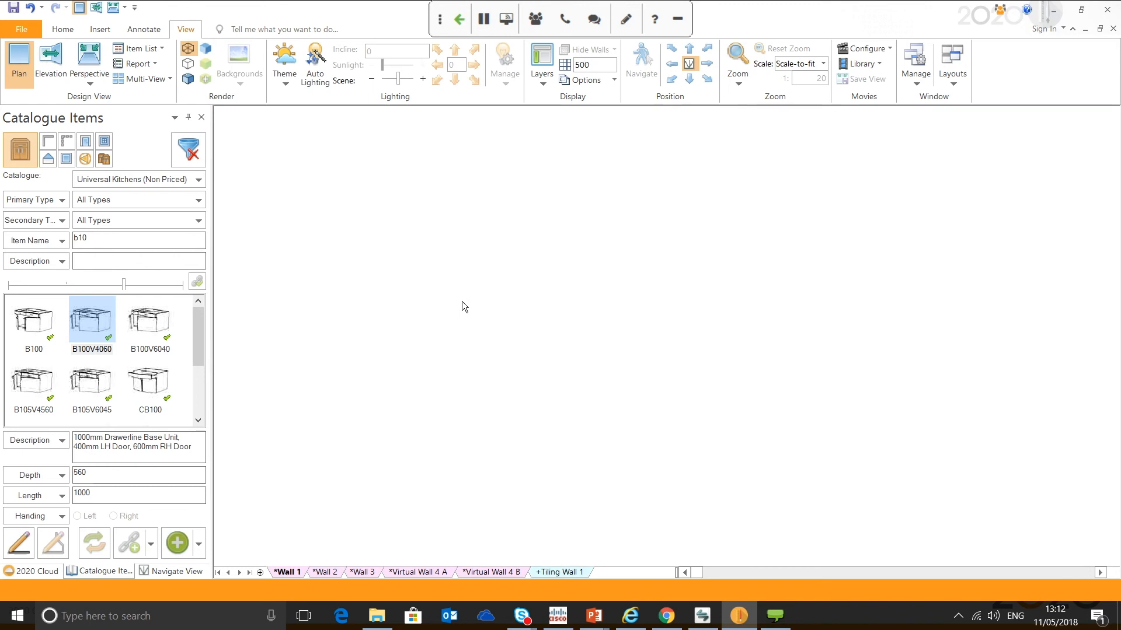
{"action": "left_click", "coordinate": [50, 63]}
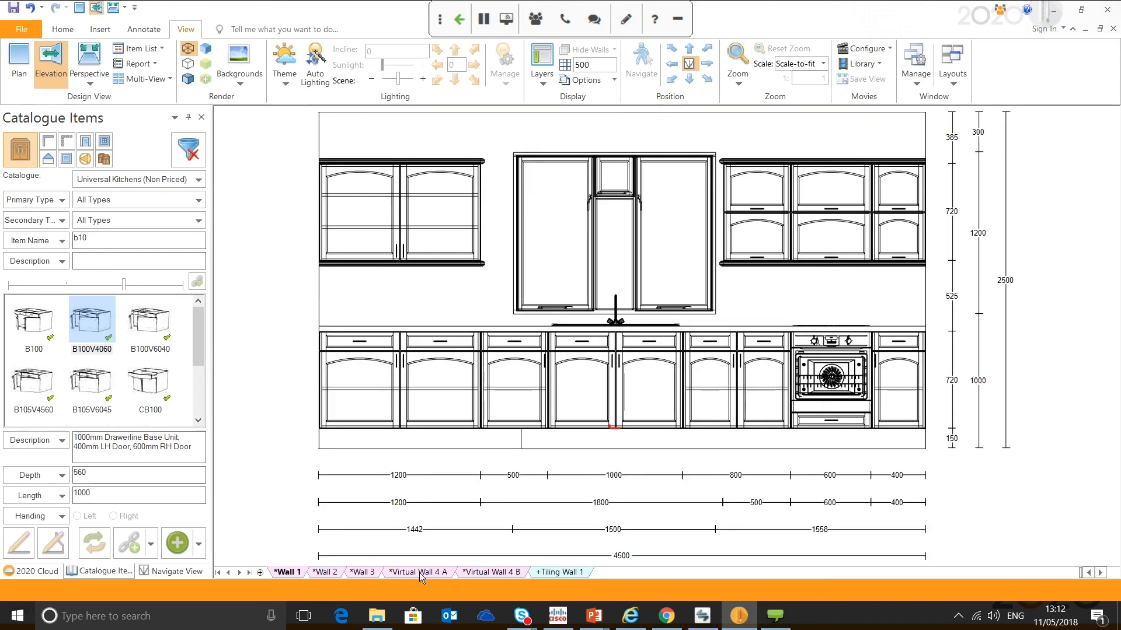
{"action": "left_click", "coordinate": [417, 572]}
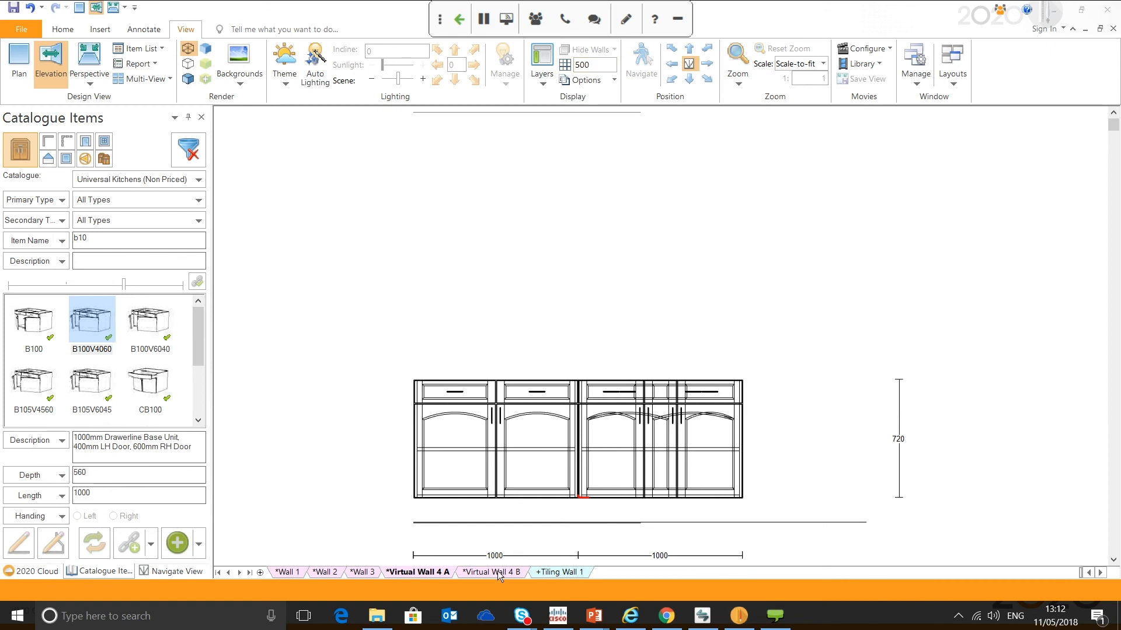
{"action": "left_click", "coordinate": [491, 572]}
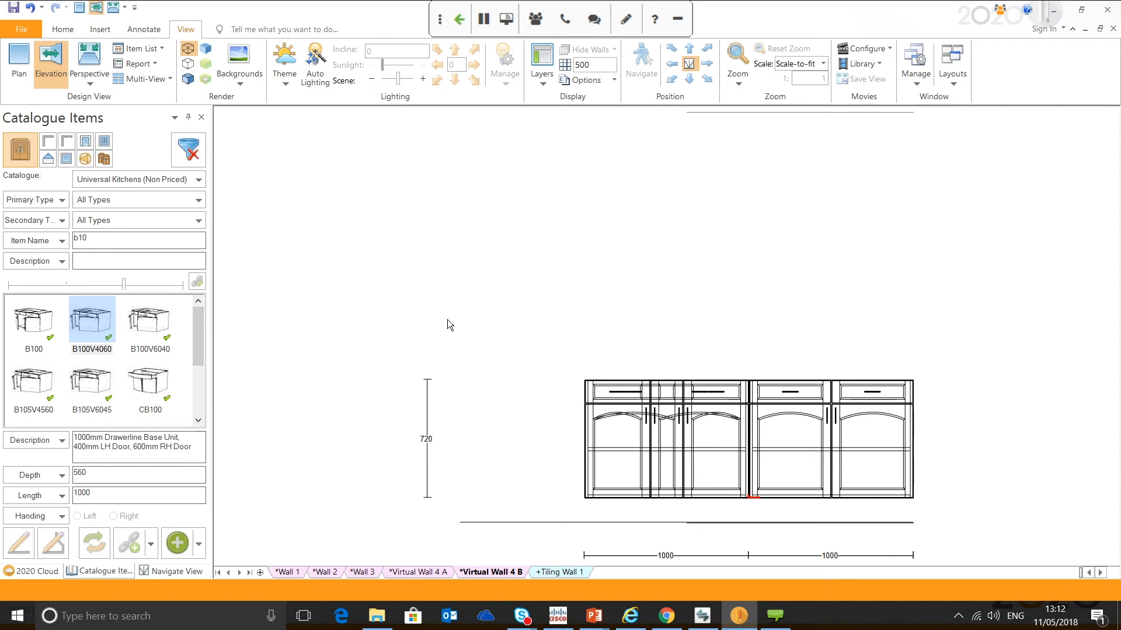
{"action": "left_click", "coordinate": [17, 63]}
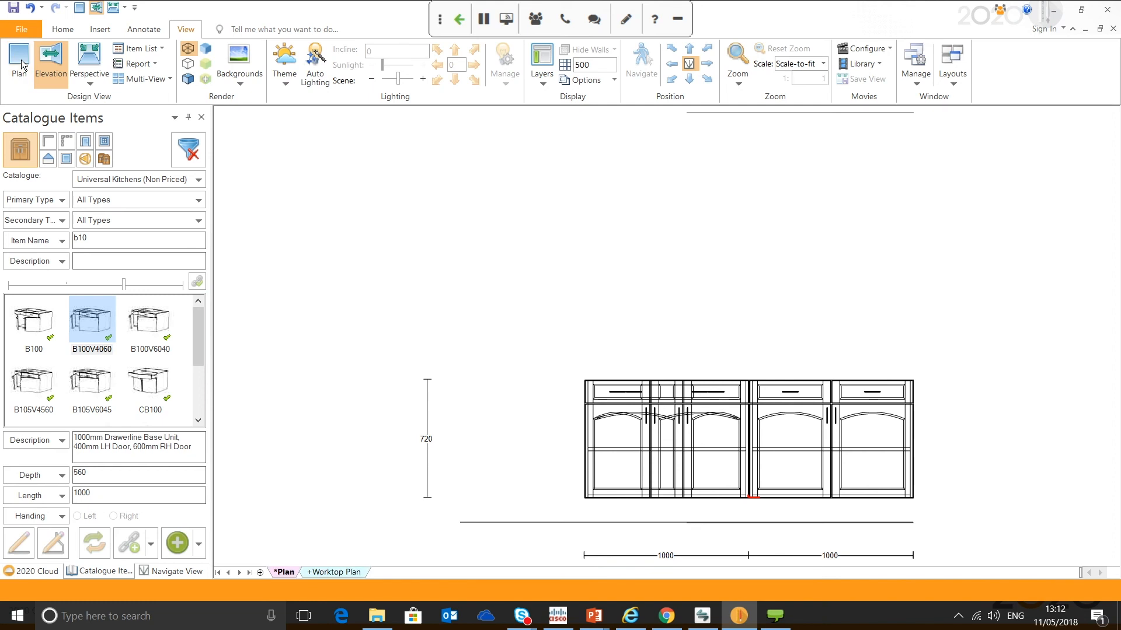